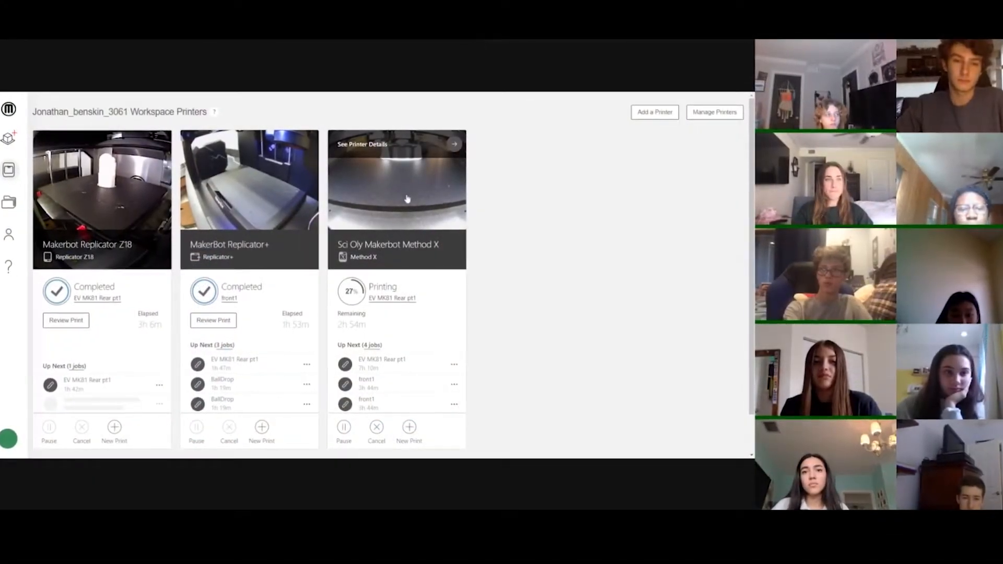
- Open the Method X printer's job details to reach its print preview
{"action": "left_click", "coordinate": [26, 143]}
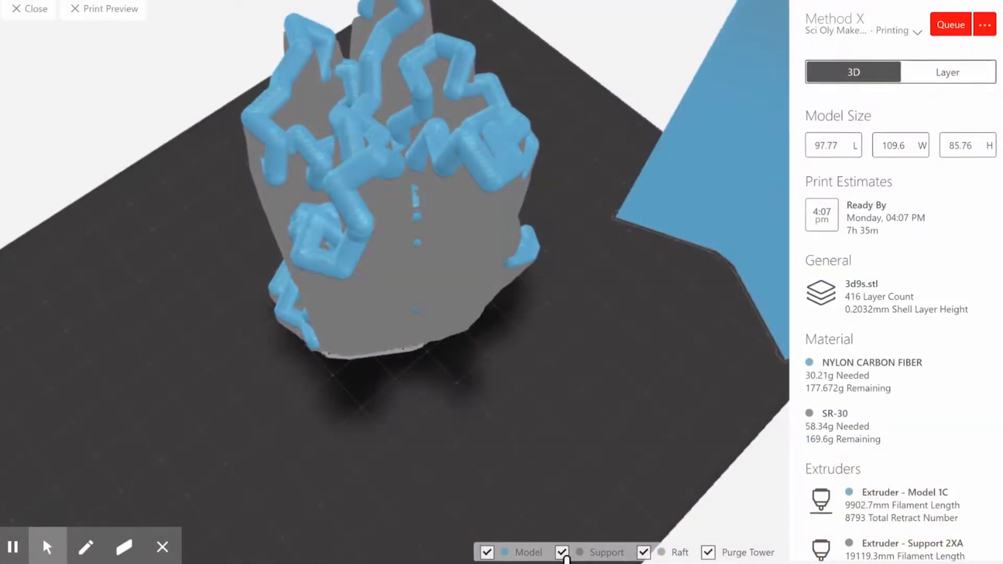
- View the model's toolpaths layer by layer, then close the preview for print settings
{"action": "left_click", "coordinate": [949, 71]}
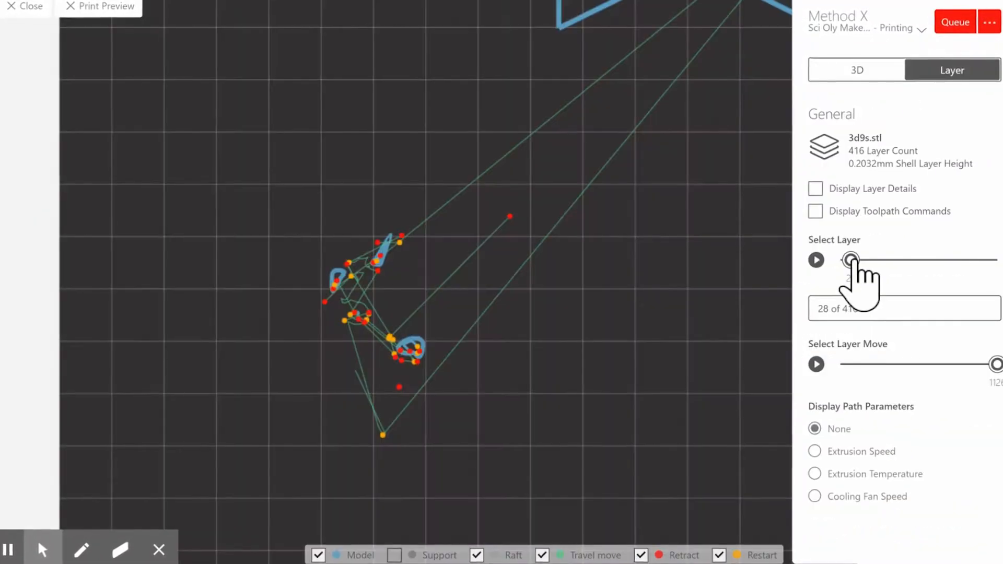
{"action": "left_click", "coordinate": [856, 70]}
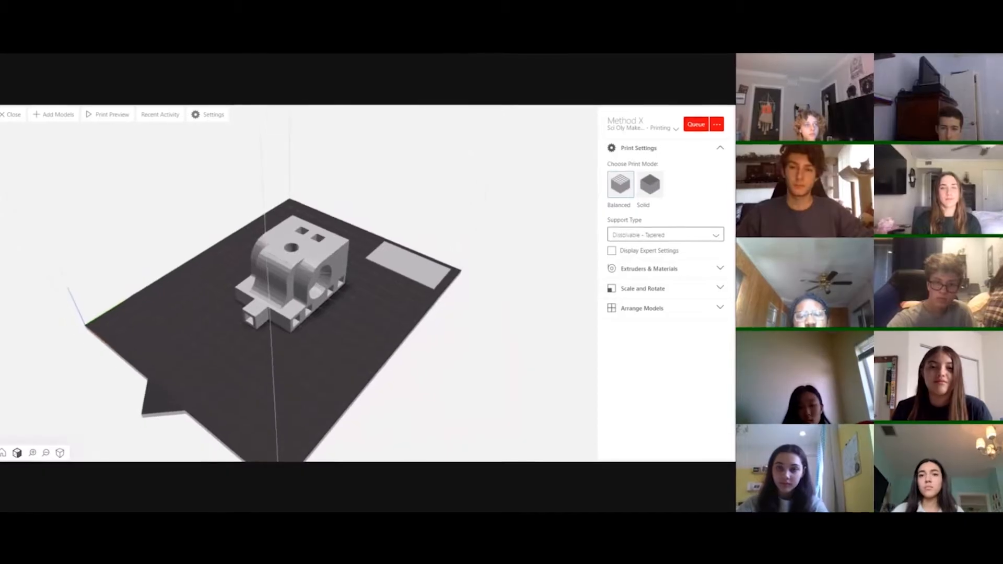